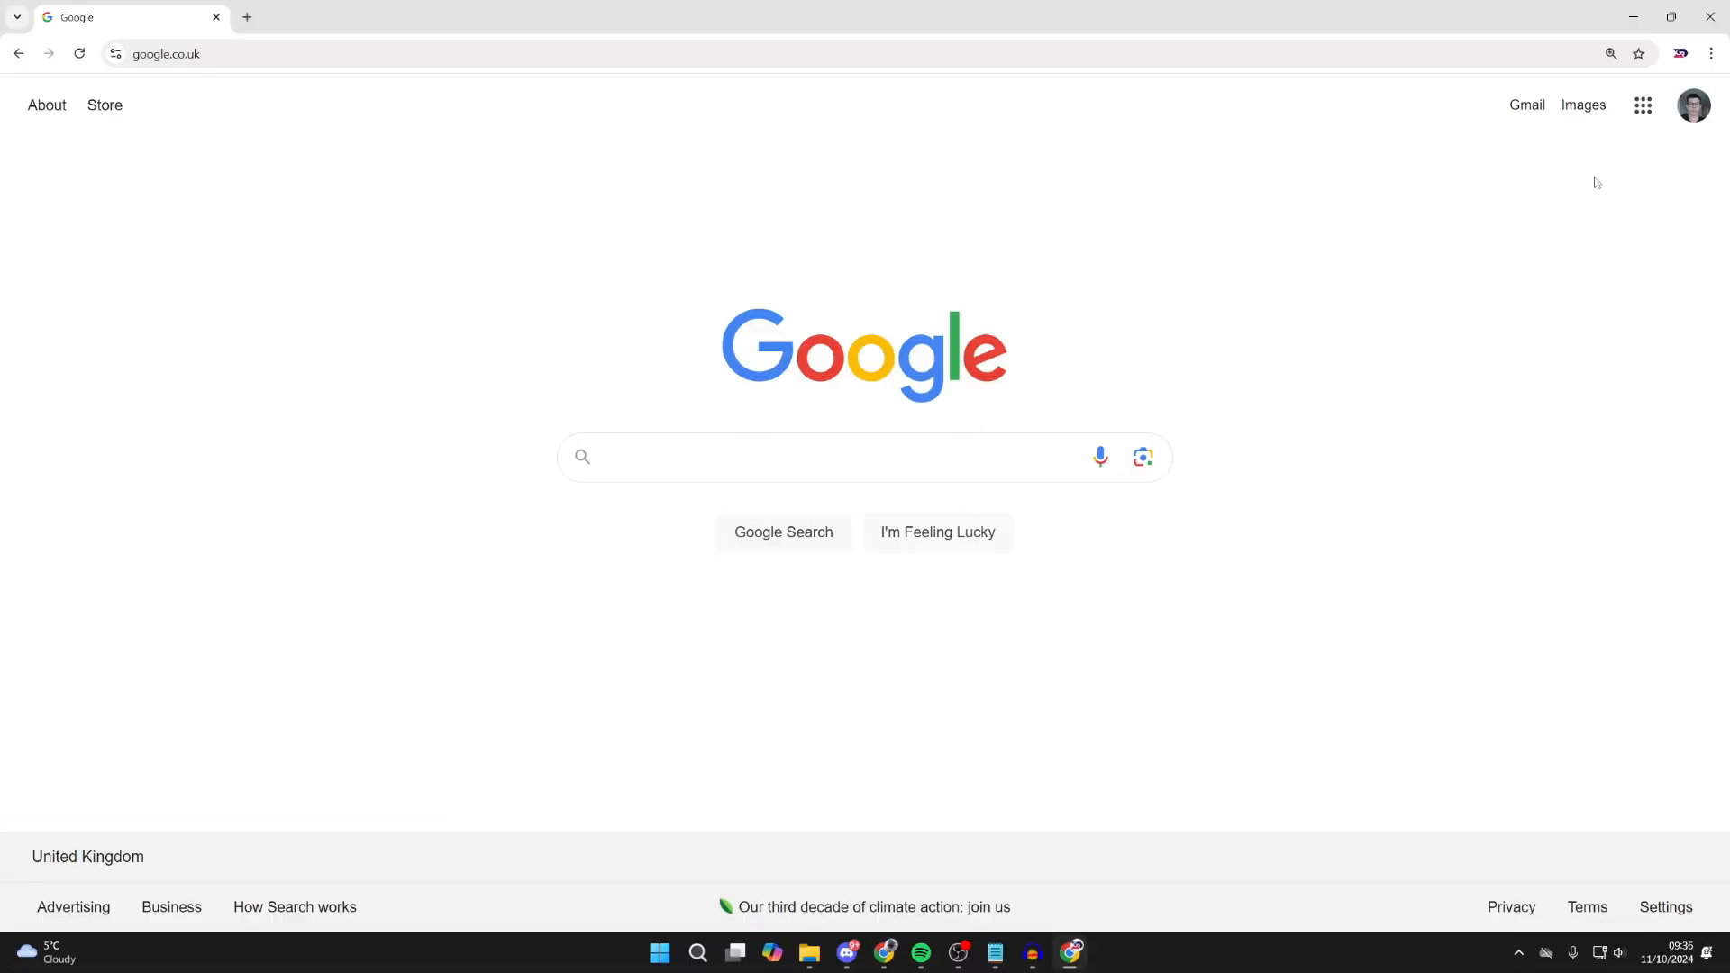
mouse_move(1623, 173)
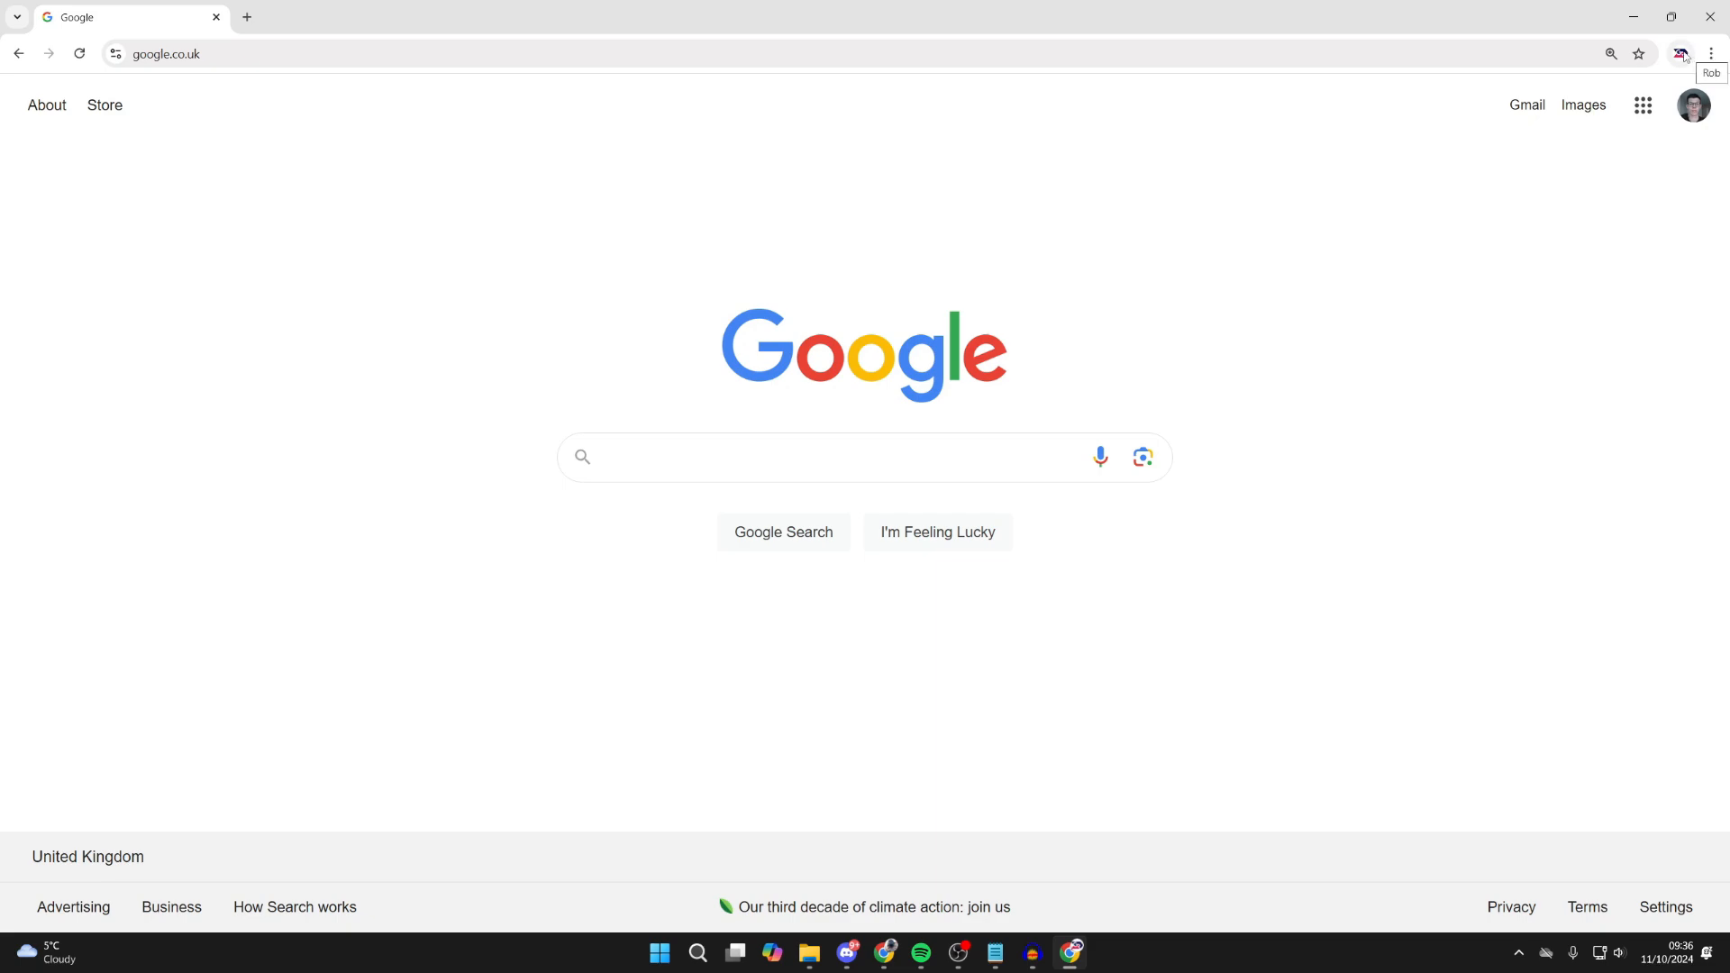
Open the Google account panel from the avatar on the Google homepage.
click(1692, 105)
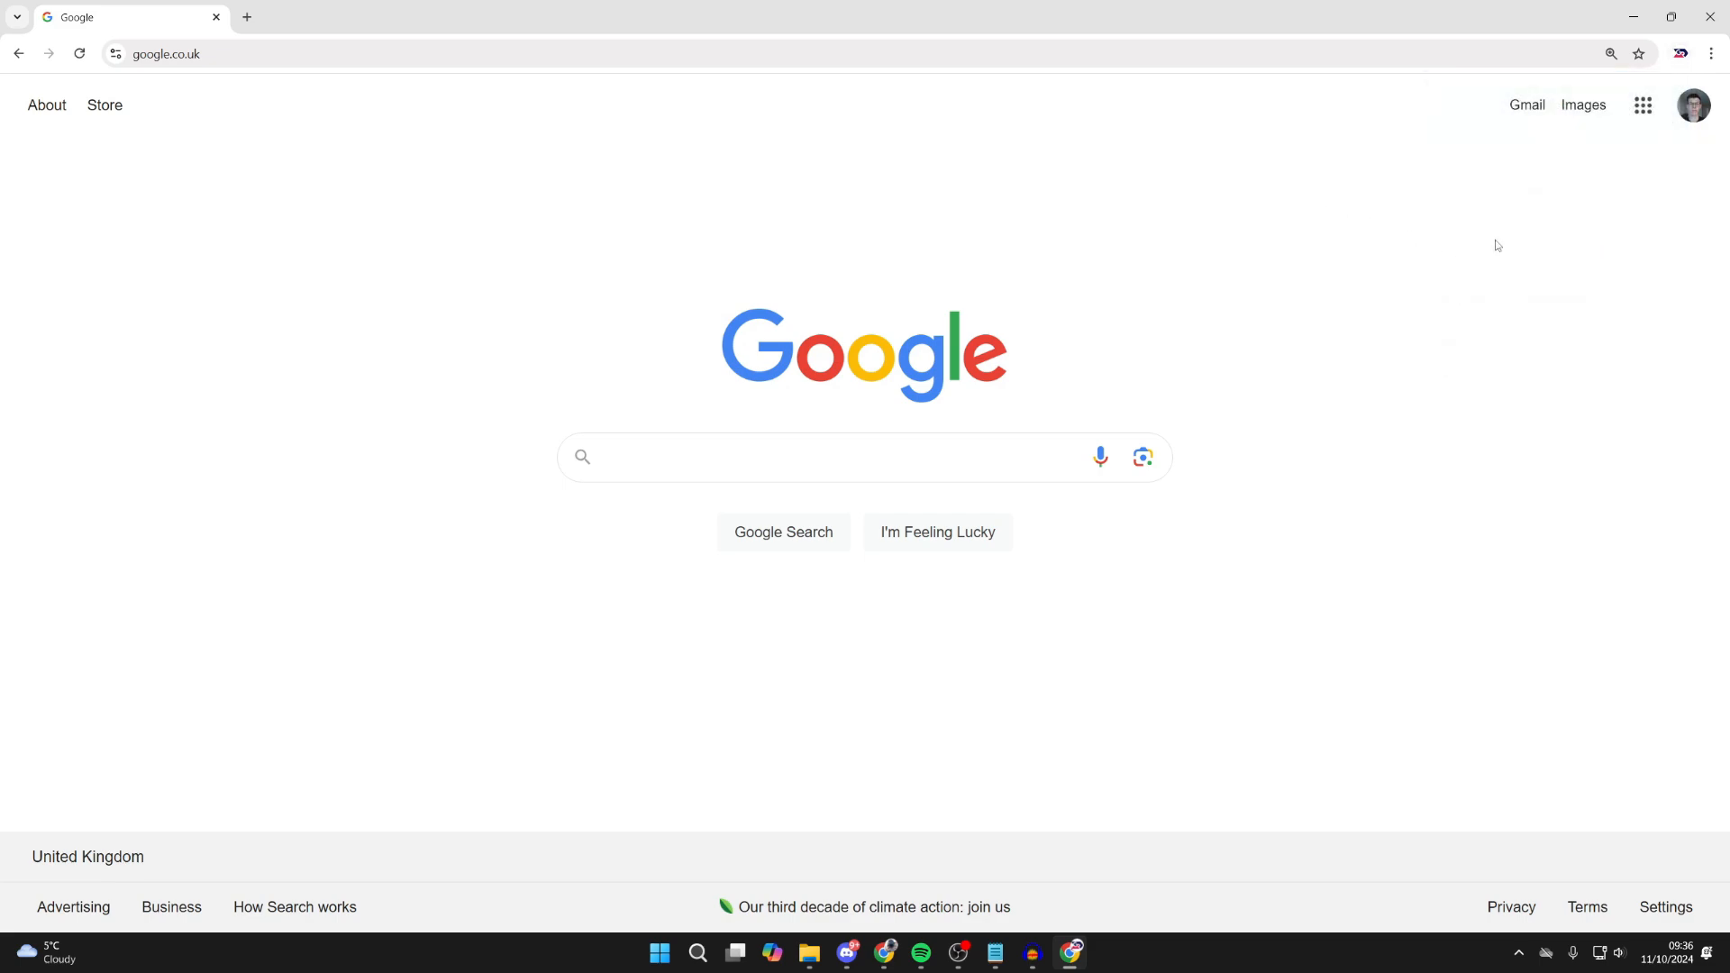
mouse_move(1677, 132)
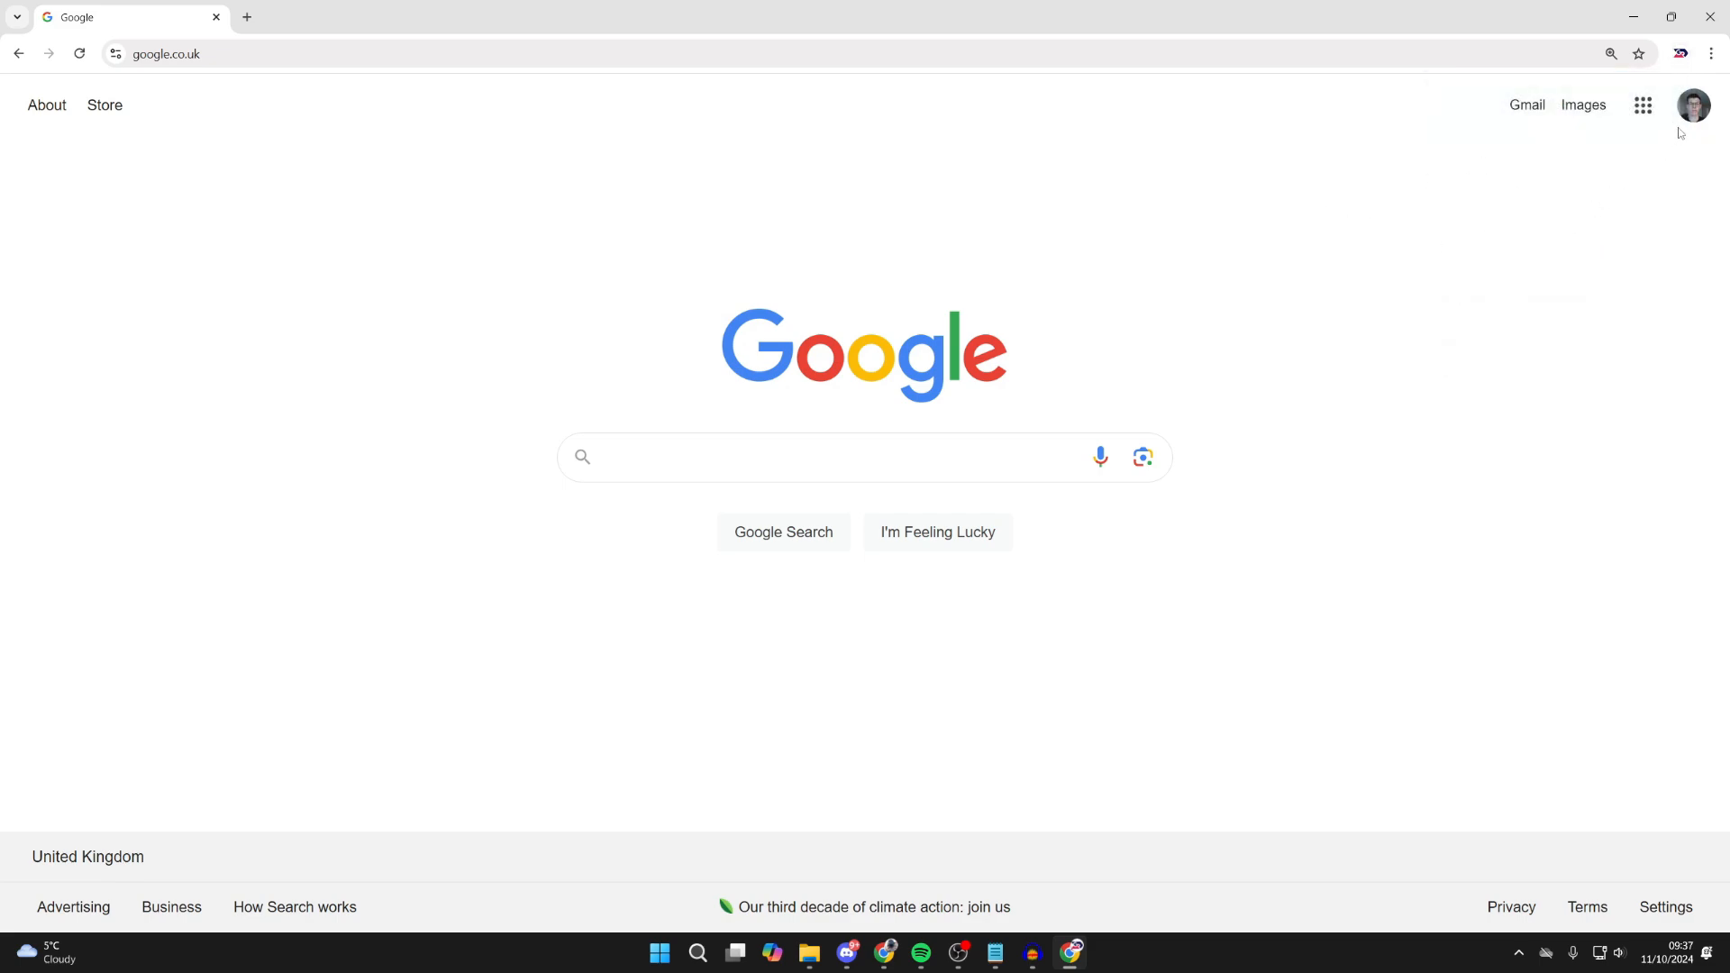
click(1692, 104)
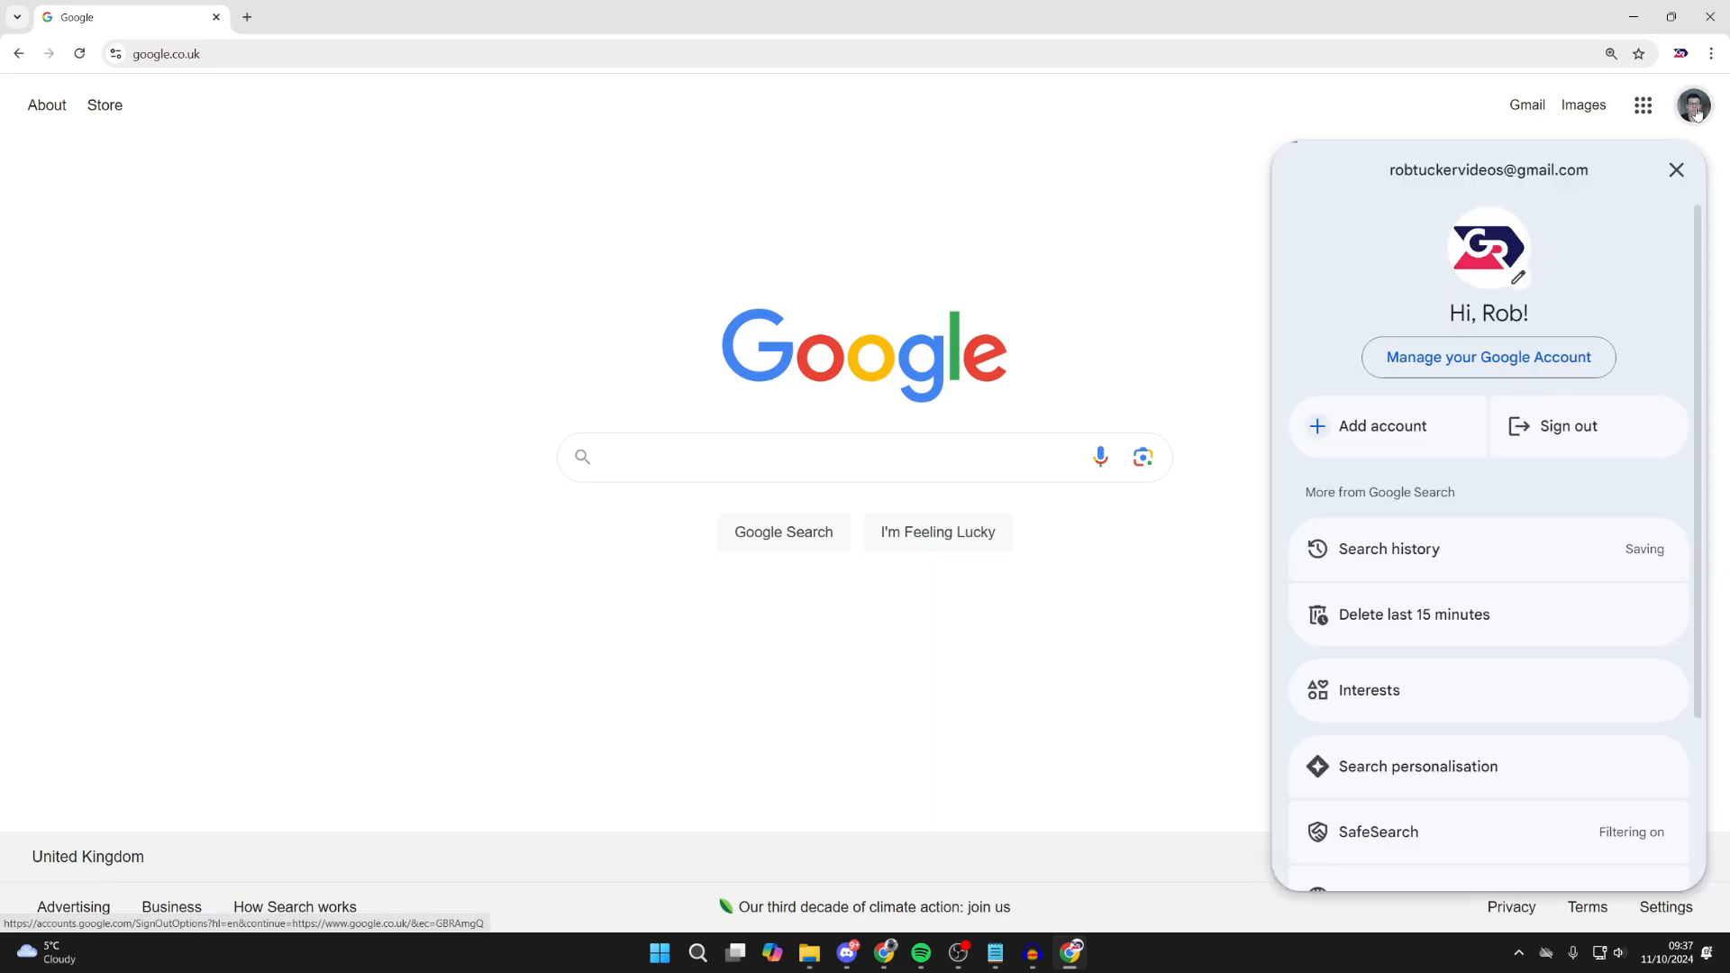
View Personal info in Google Account to check the profile photo, then return to the homepage.
click(1487, 357)
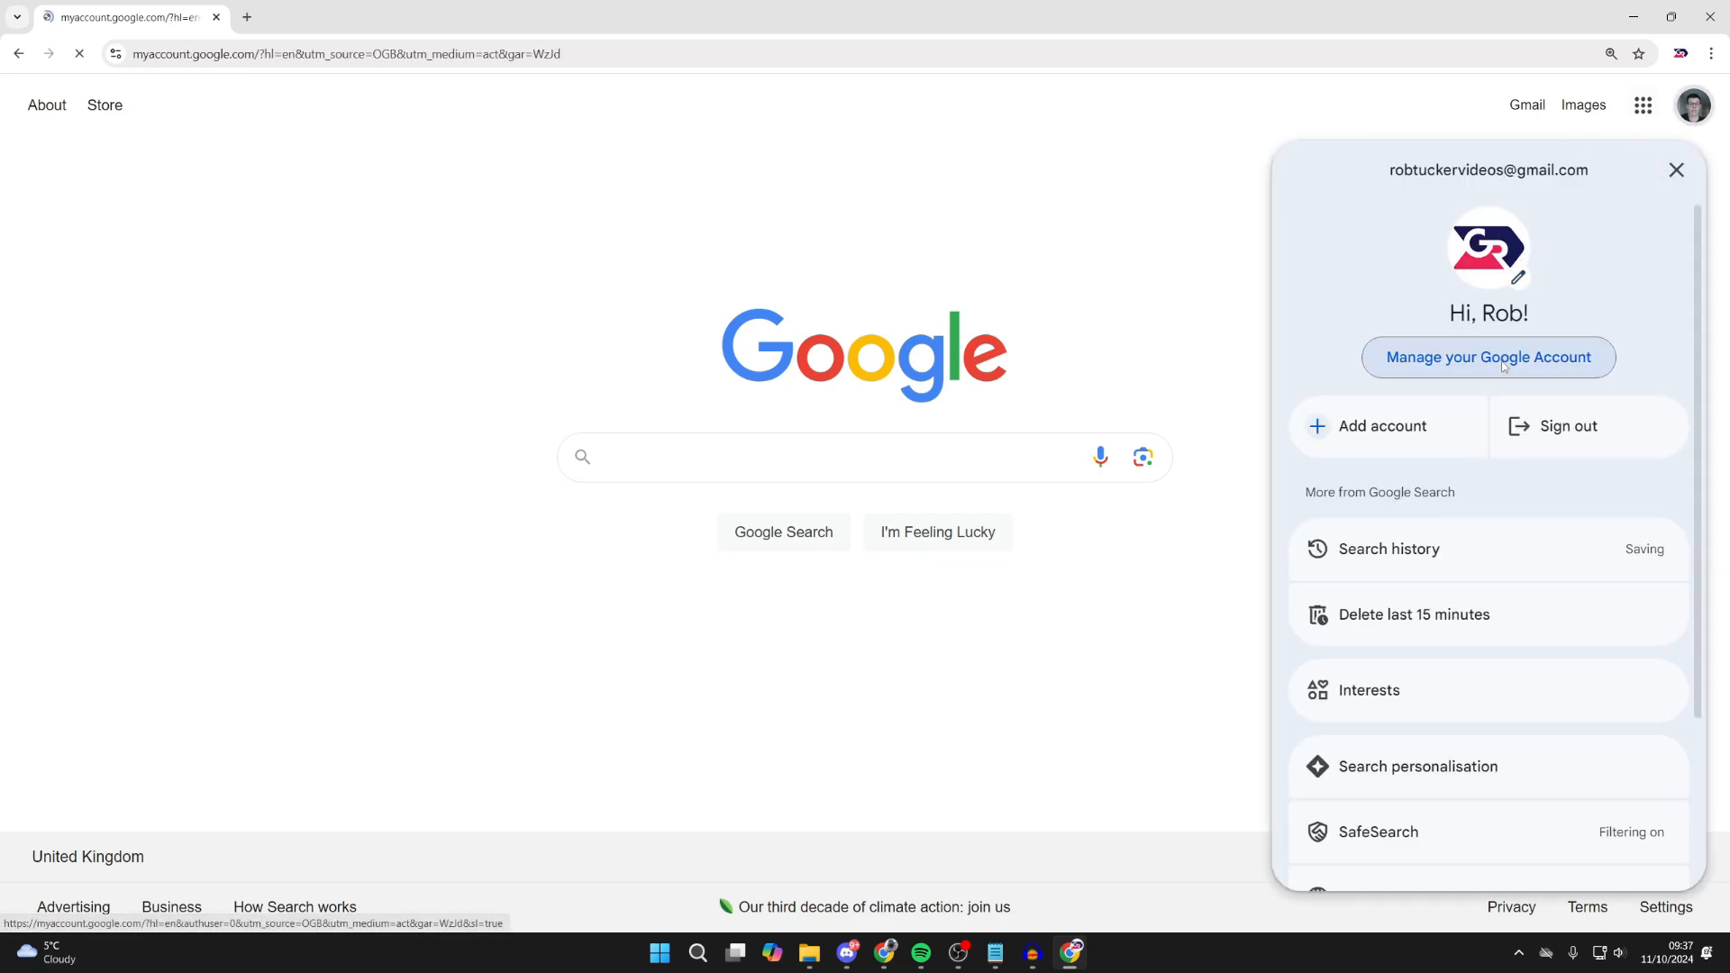
click(1487, 357)
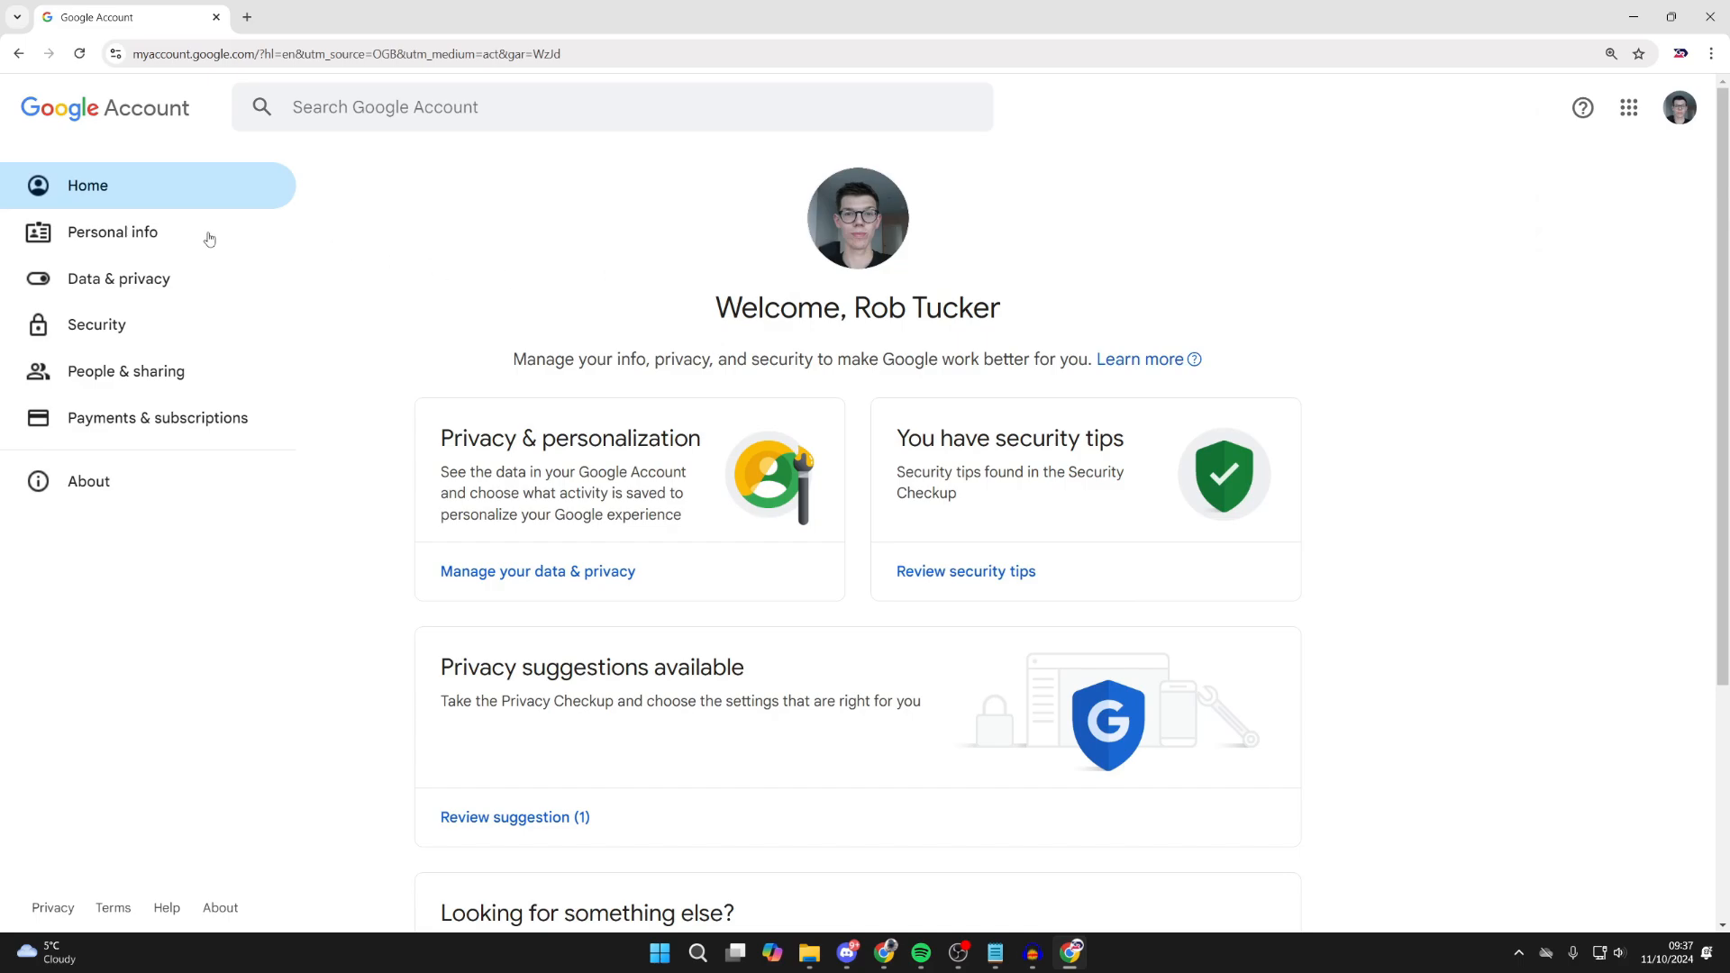
click(111, 233)
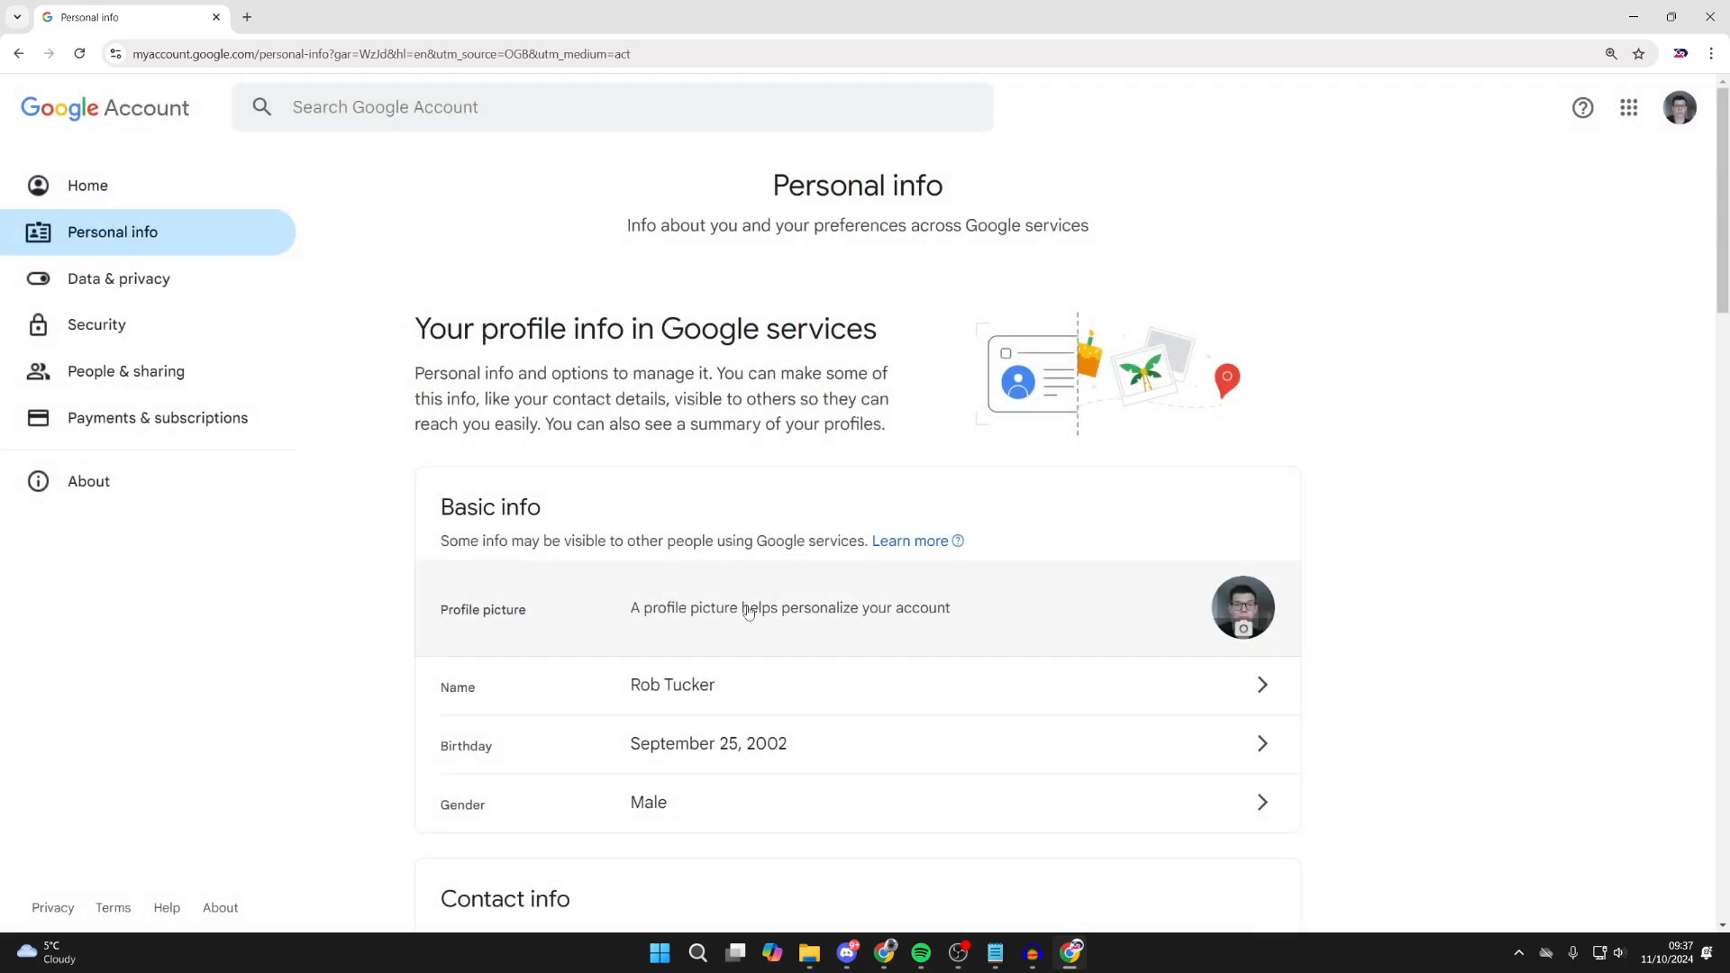
click(1241, 607)
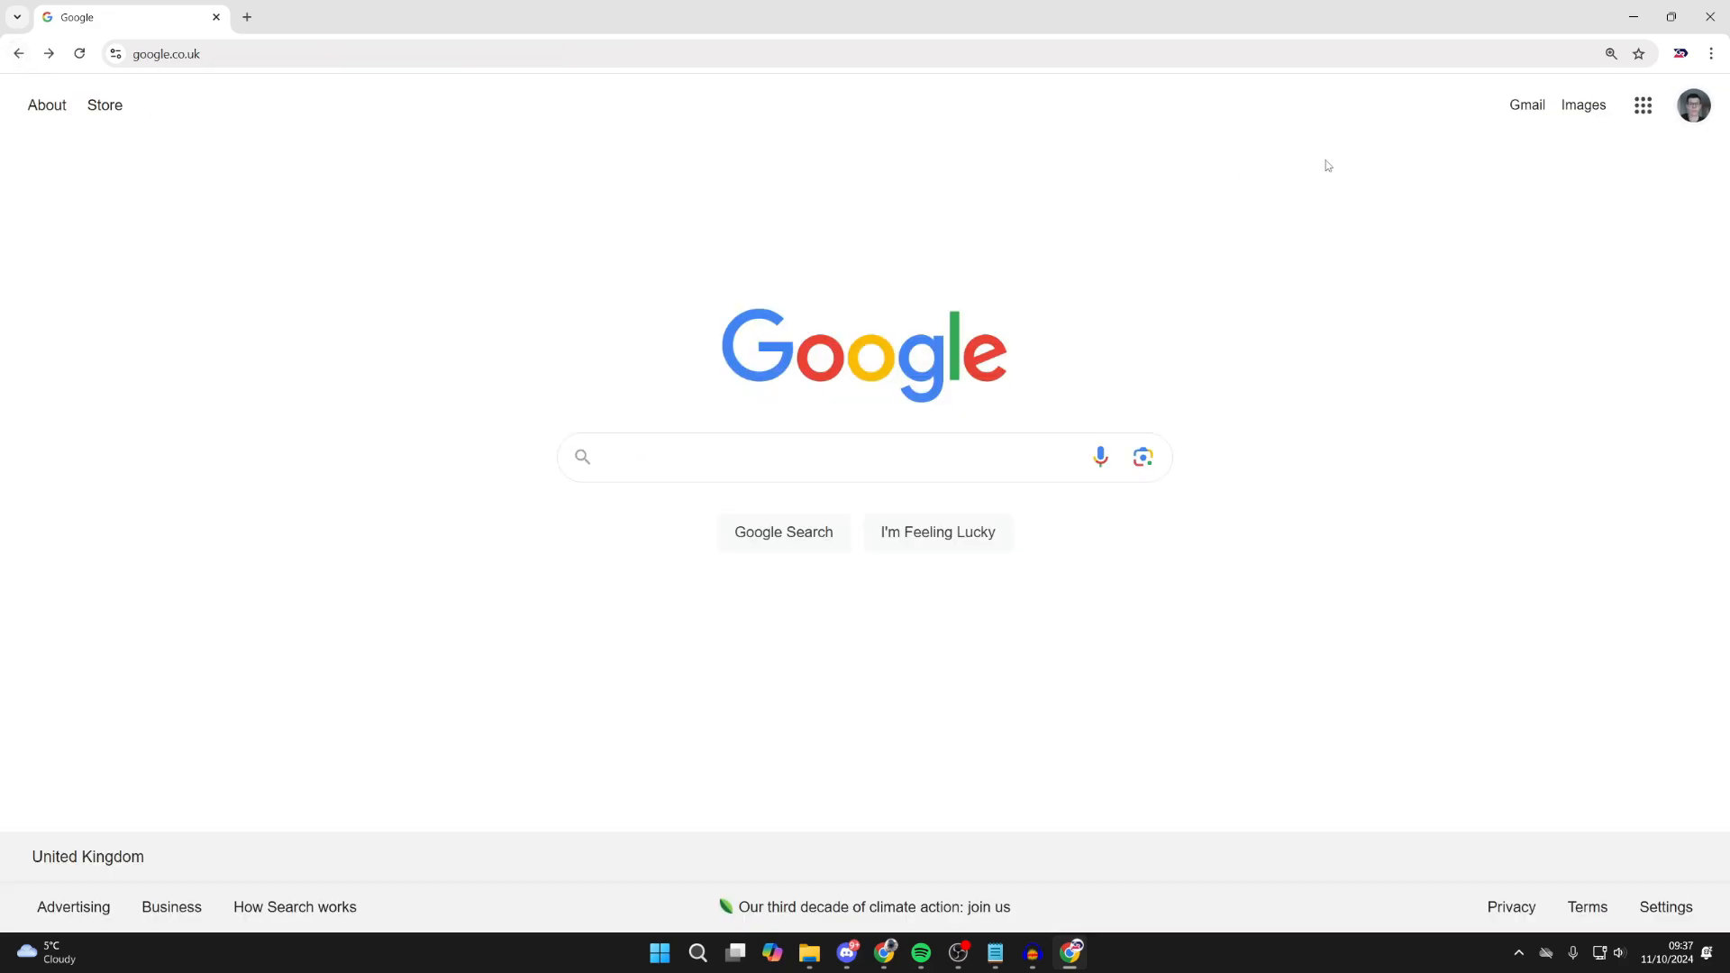
mouse_move(1696, 76)
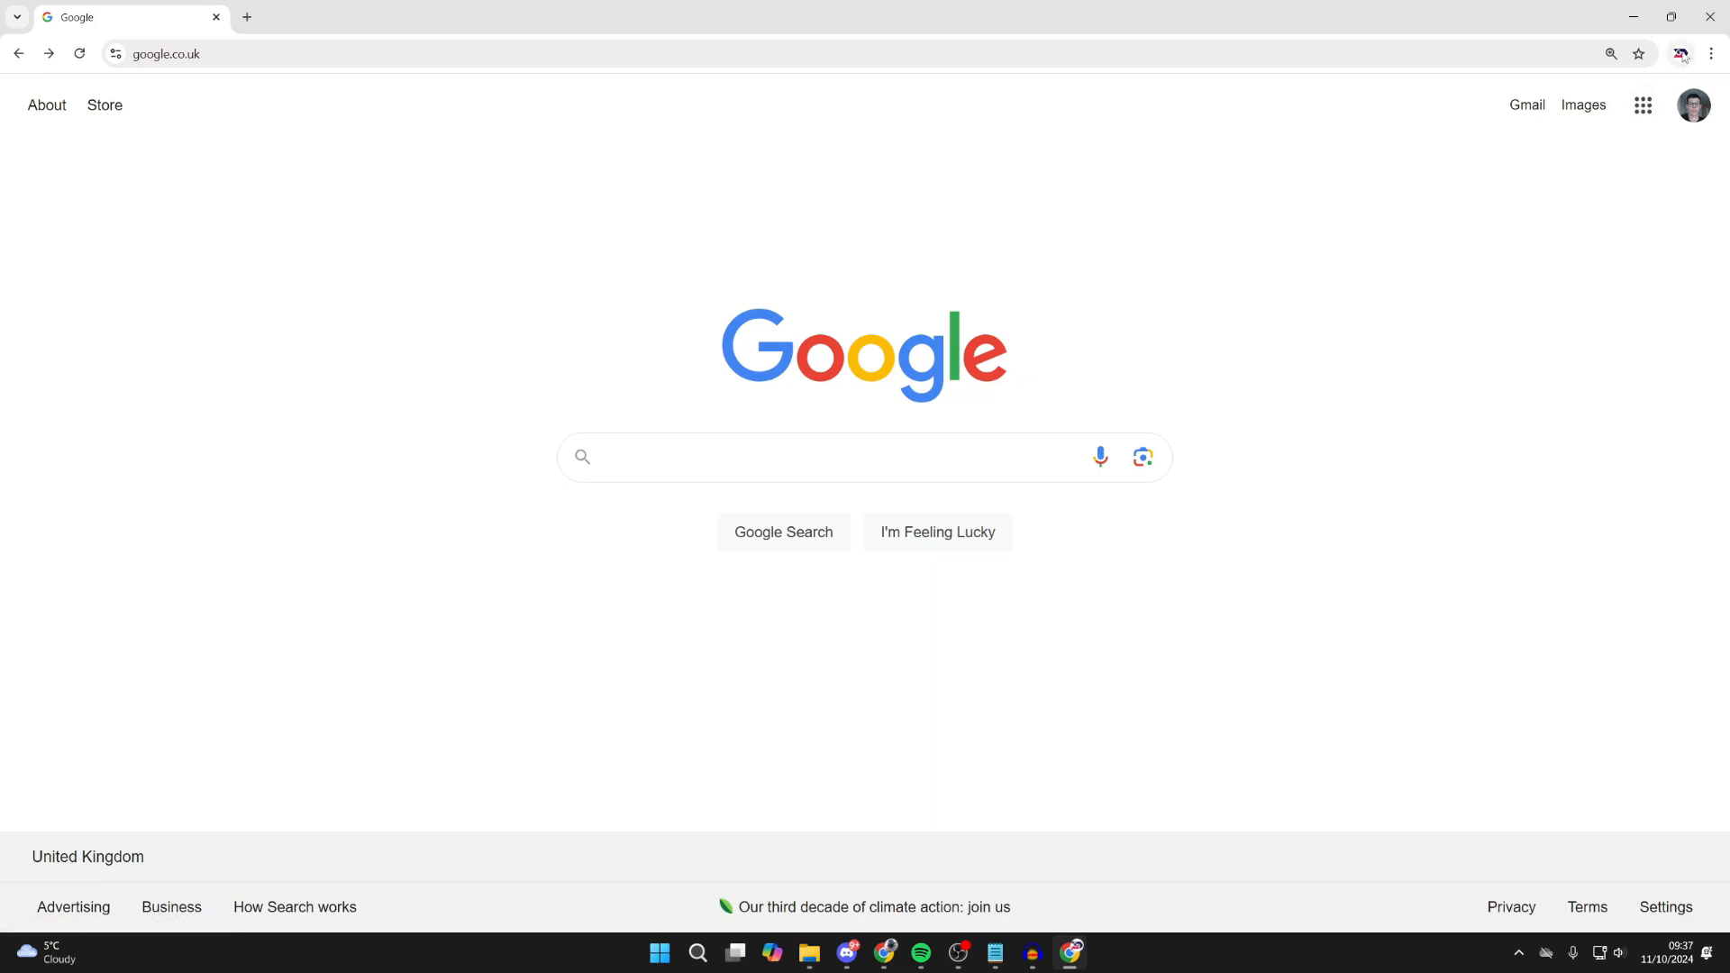
Turn off Chrome sync for the signed-in account via the profile menu and confirm.
click(1692, 104)
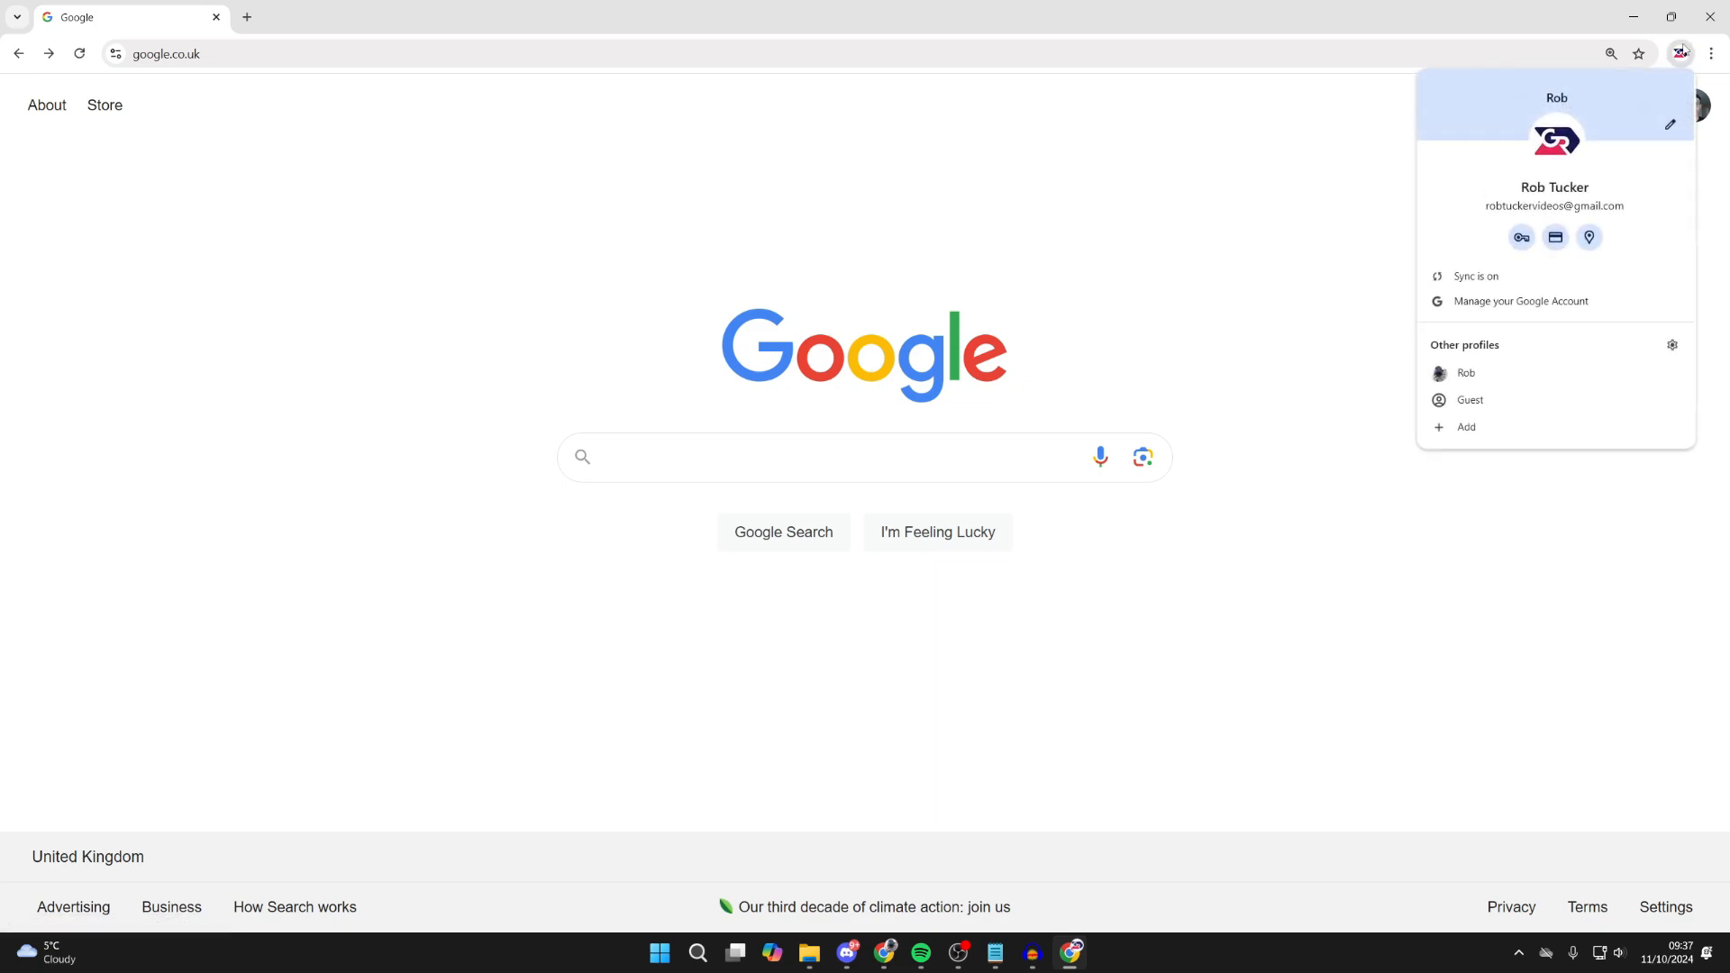
click(1475, 276)
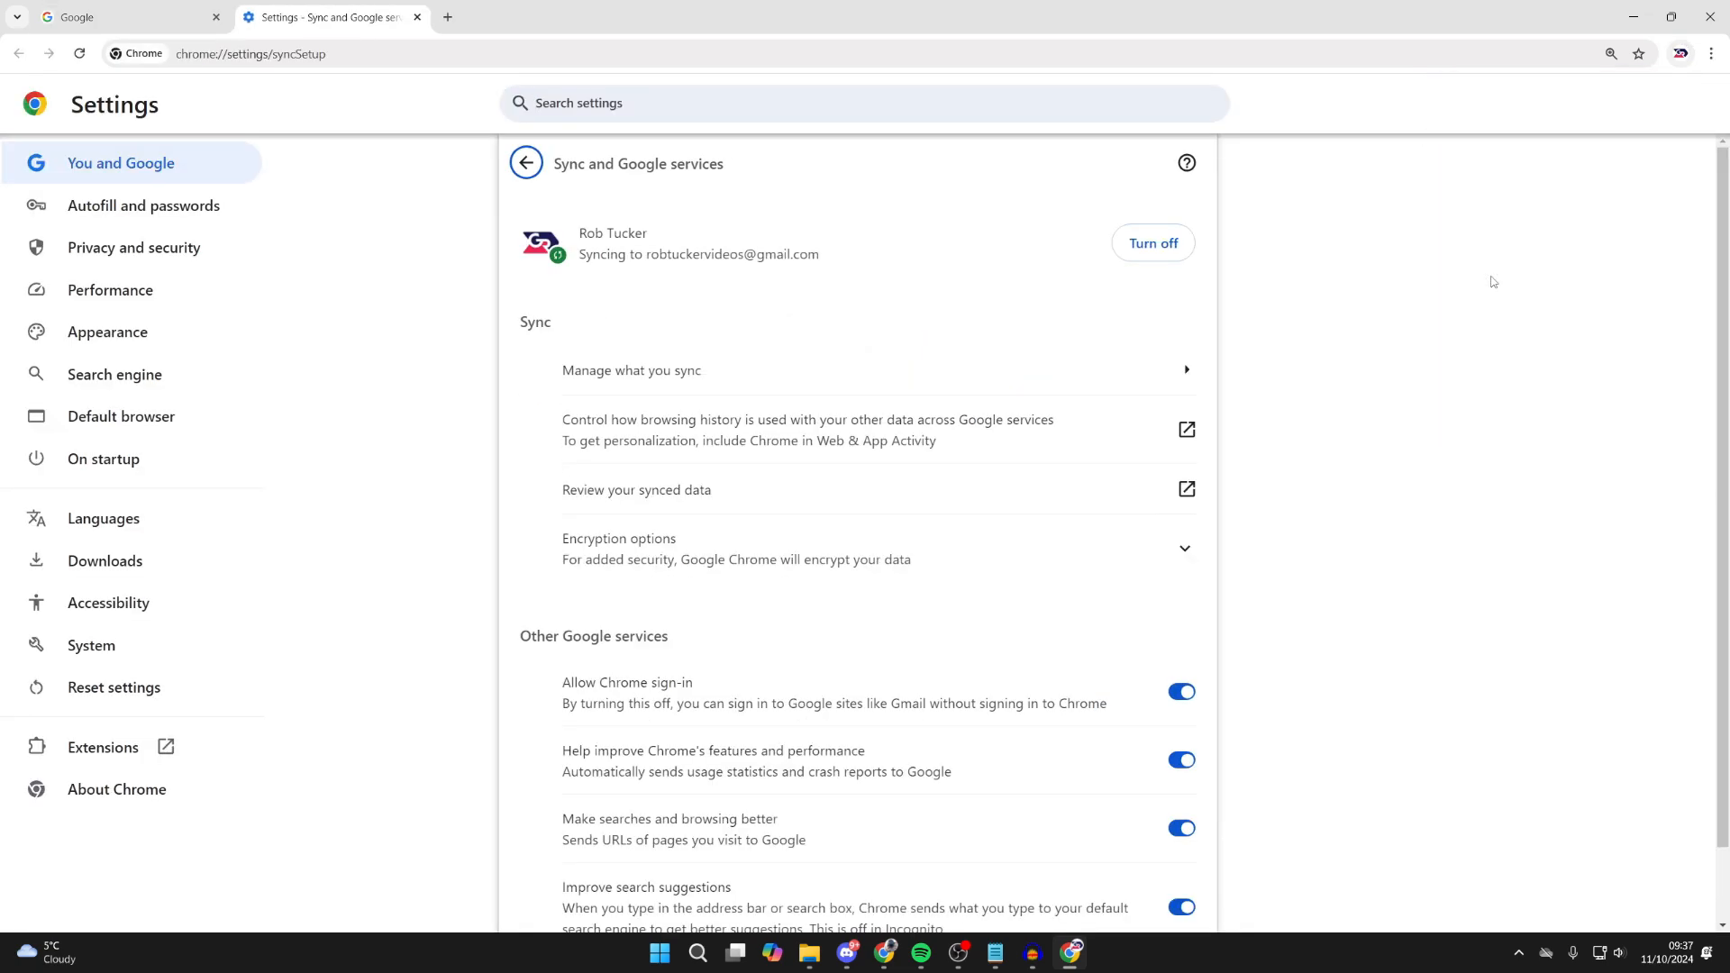
click(1152, 243)
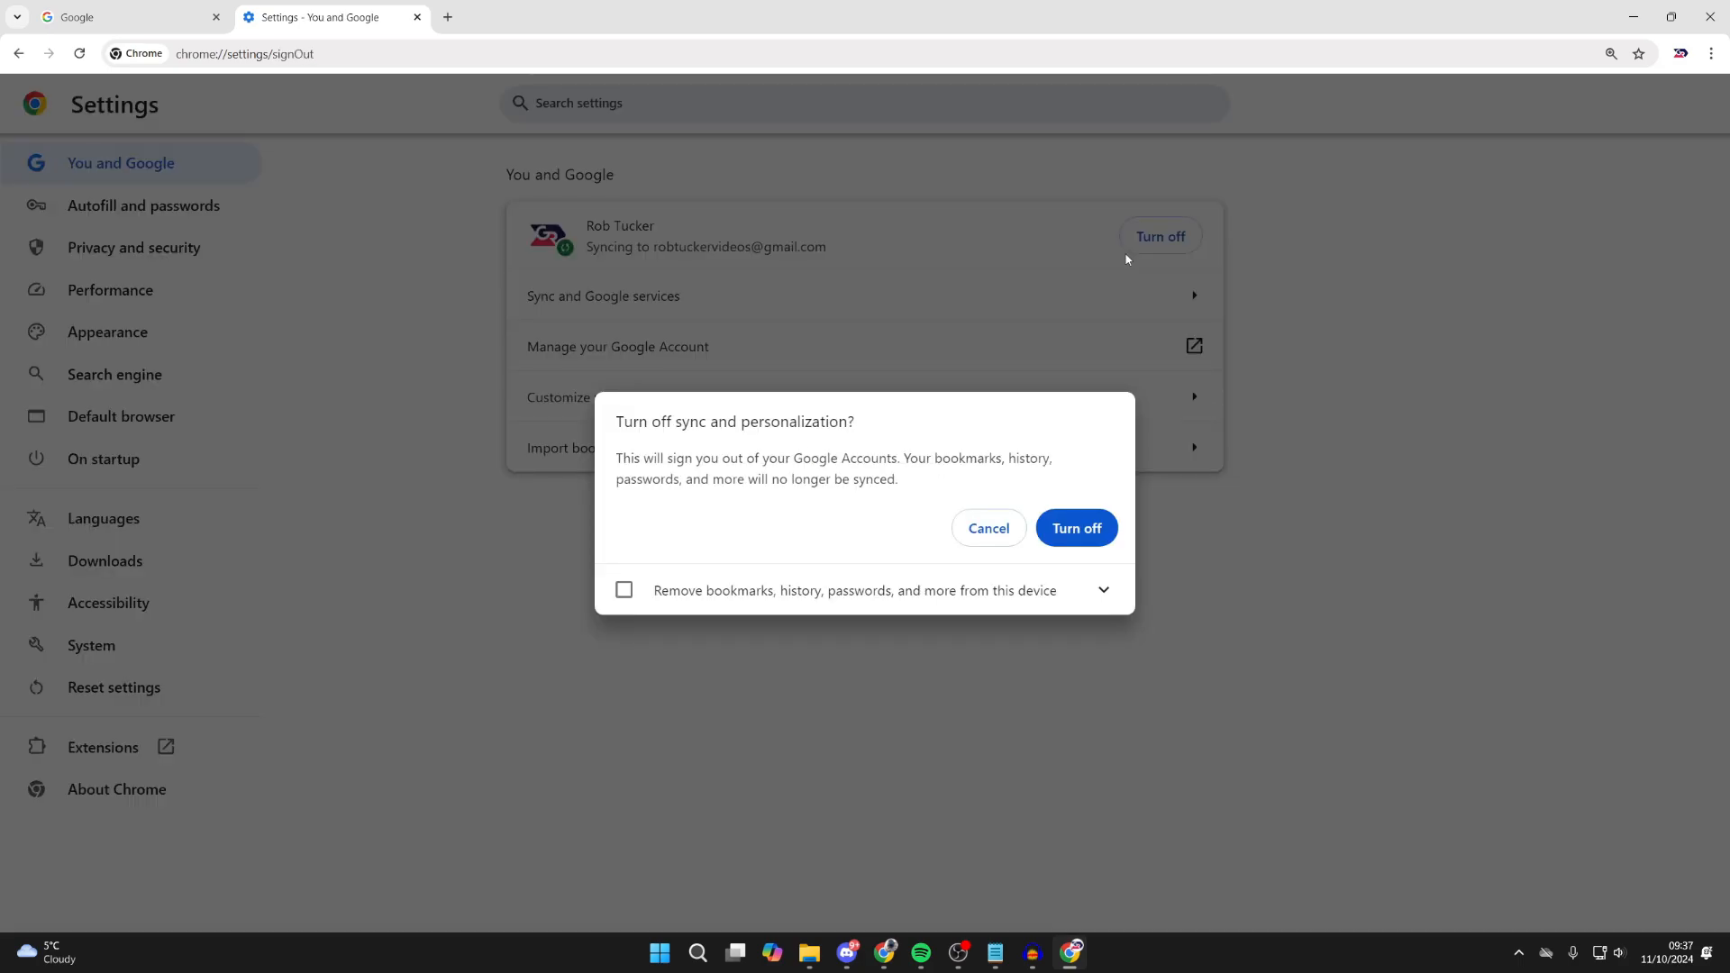
click(1074, 528)
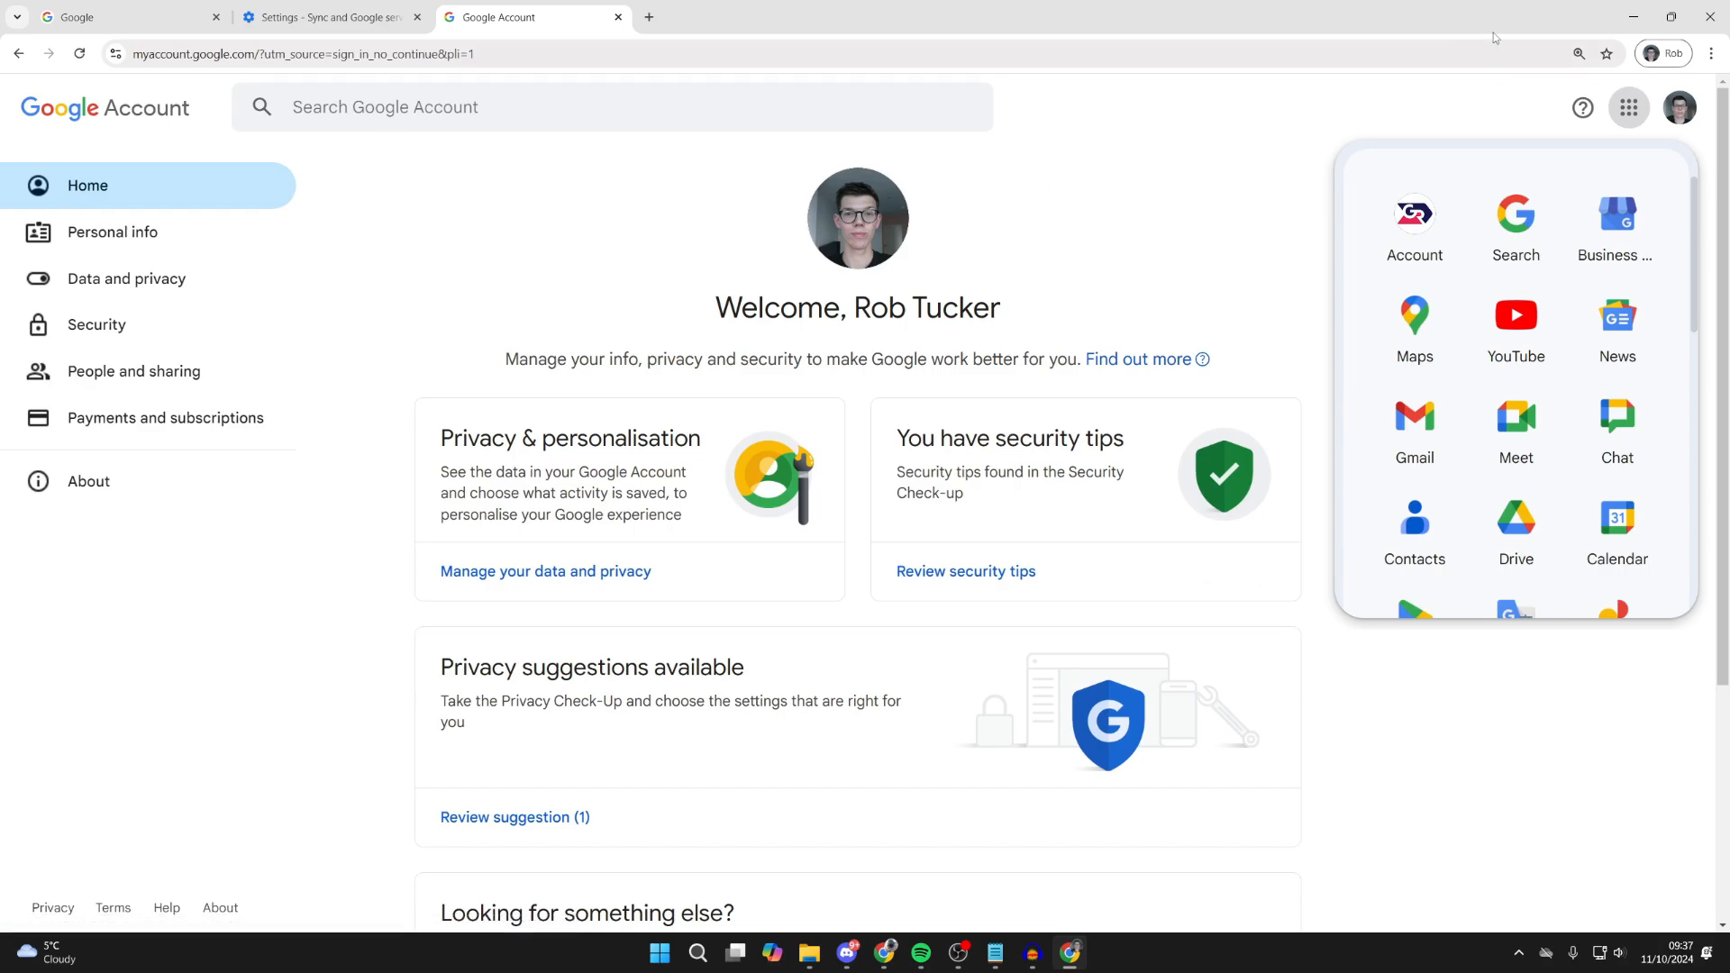
Turn Chrome sync back on with 'Yes, I'm in' so the profile shows the account photo.
click(1678, 52)
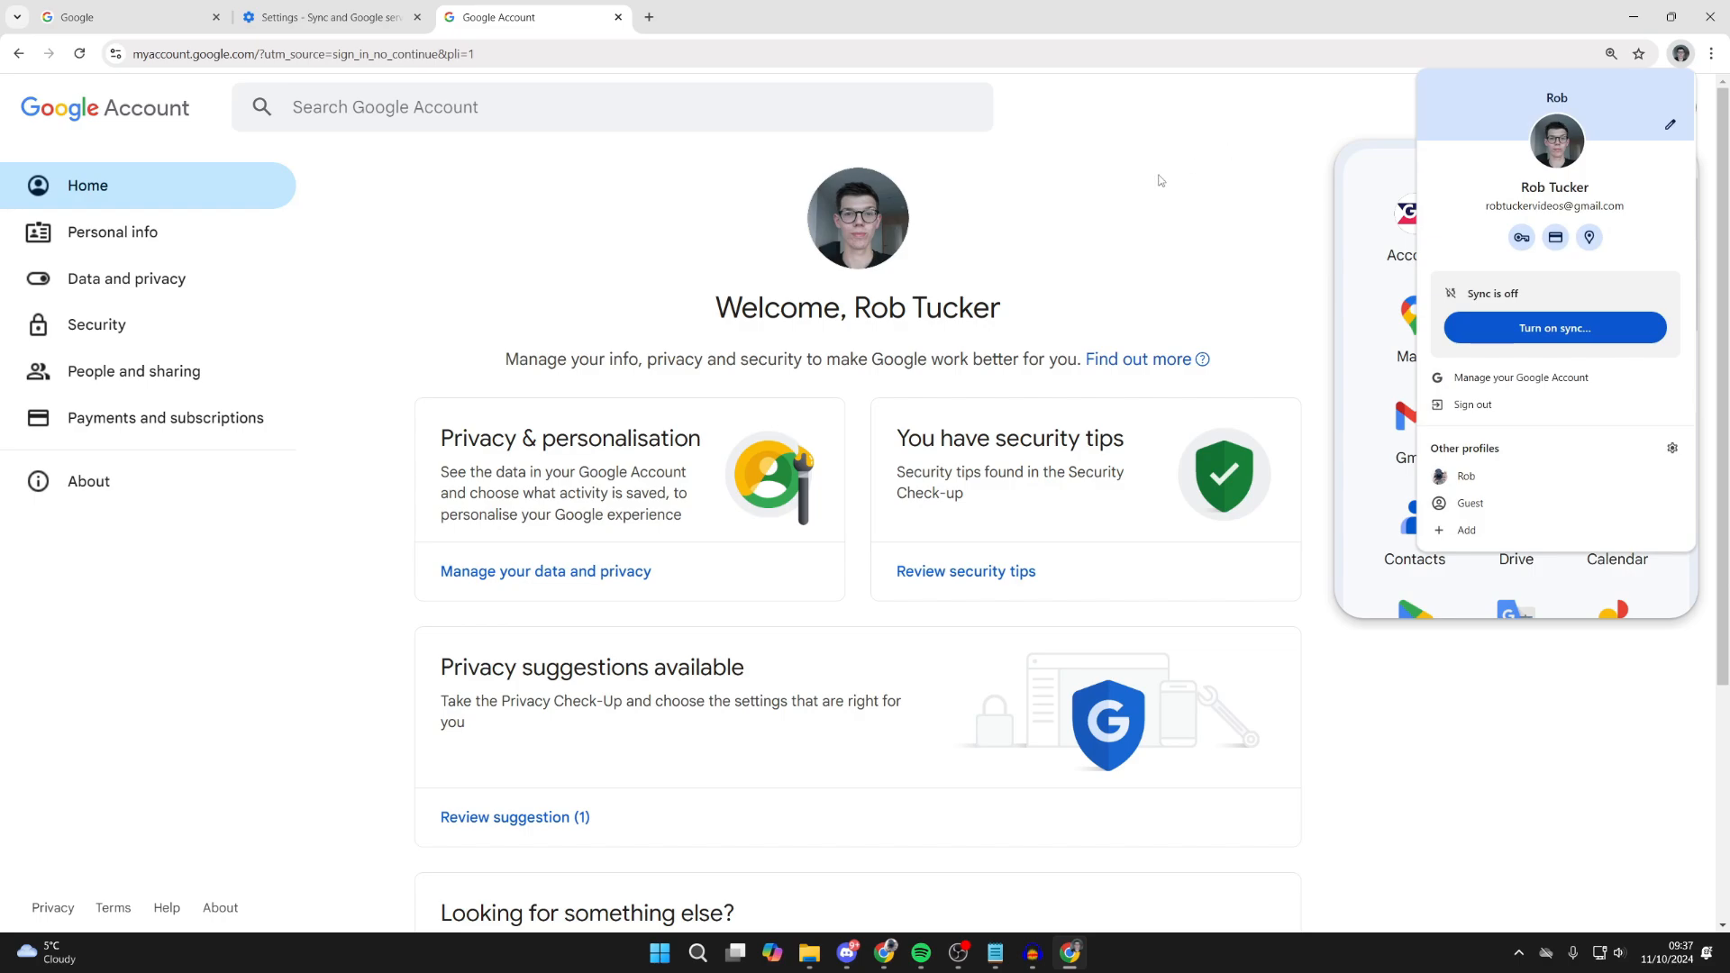
mouse_move(881, 323)
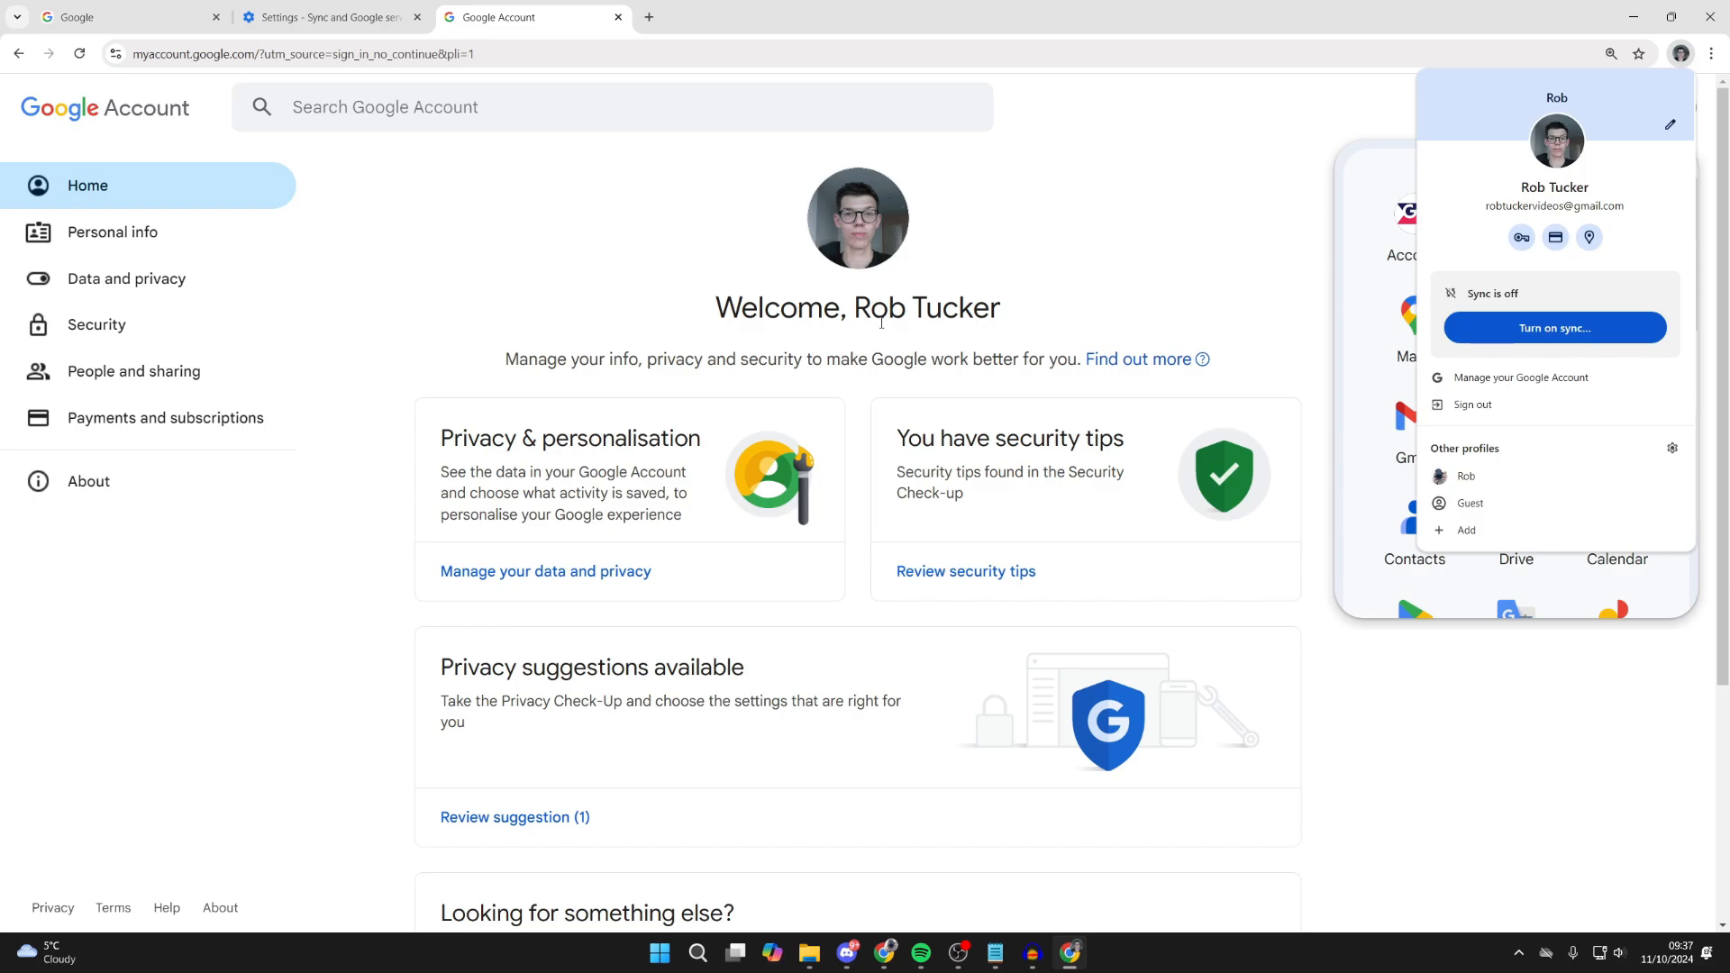
click(1553, 328)
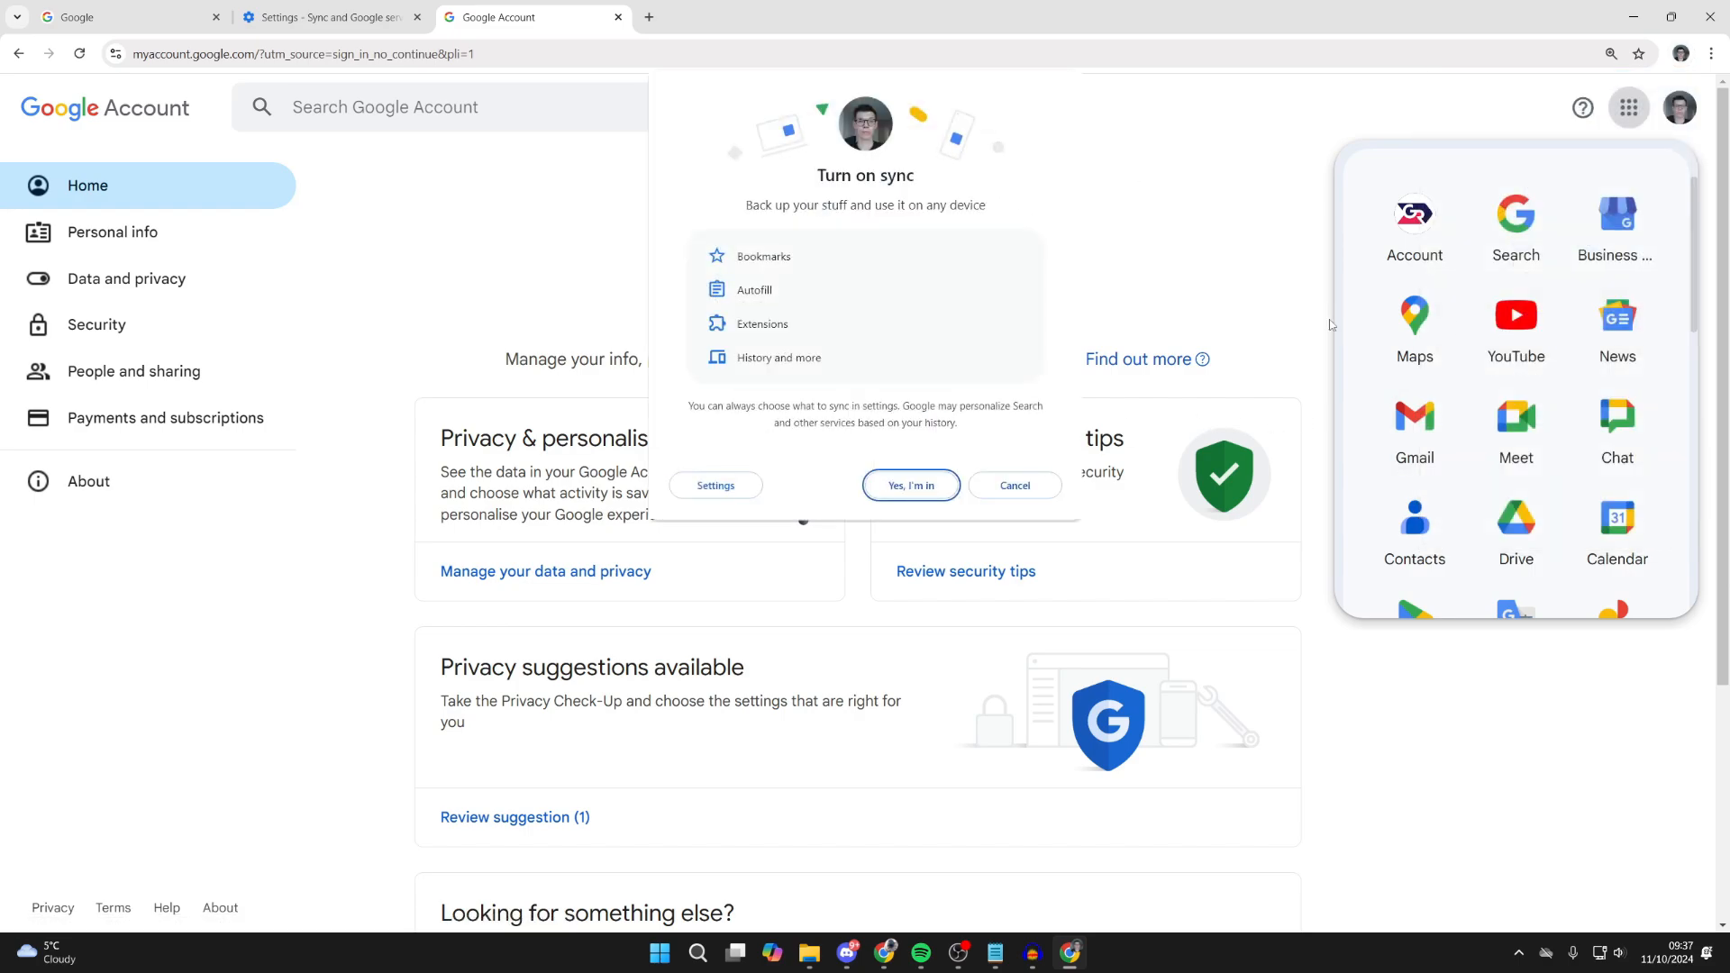
click(1014, 485)
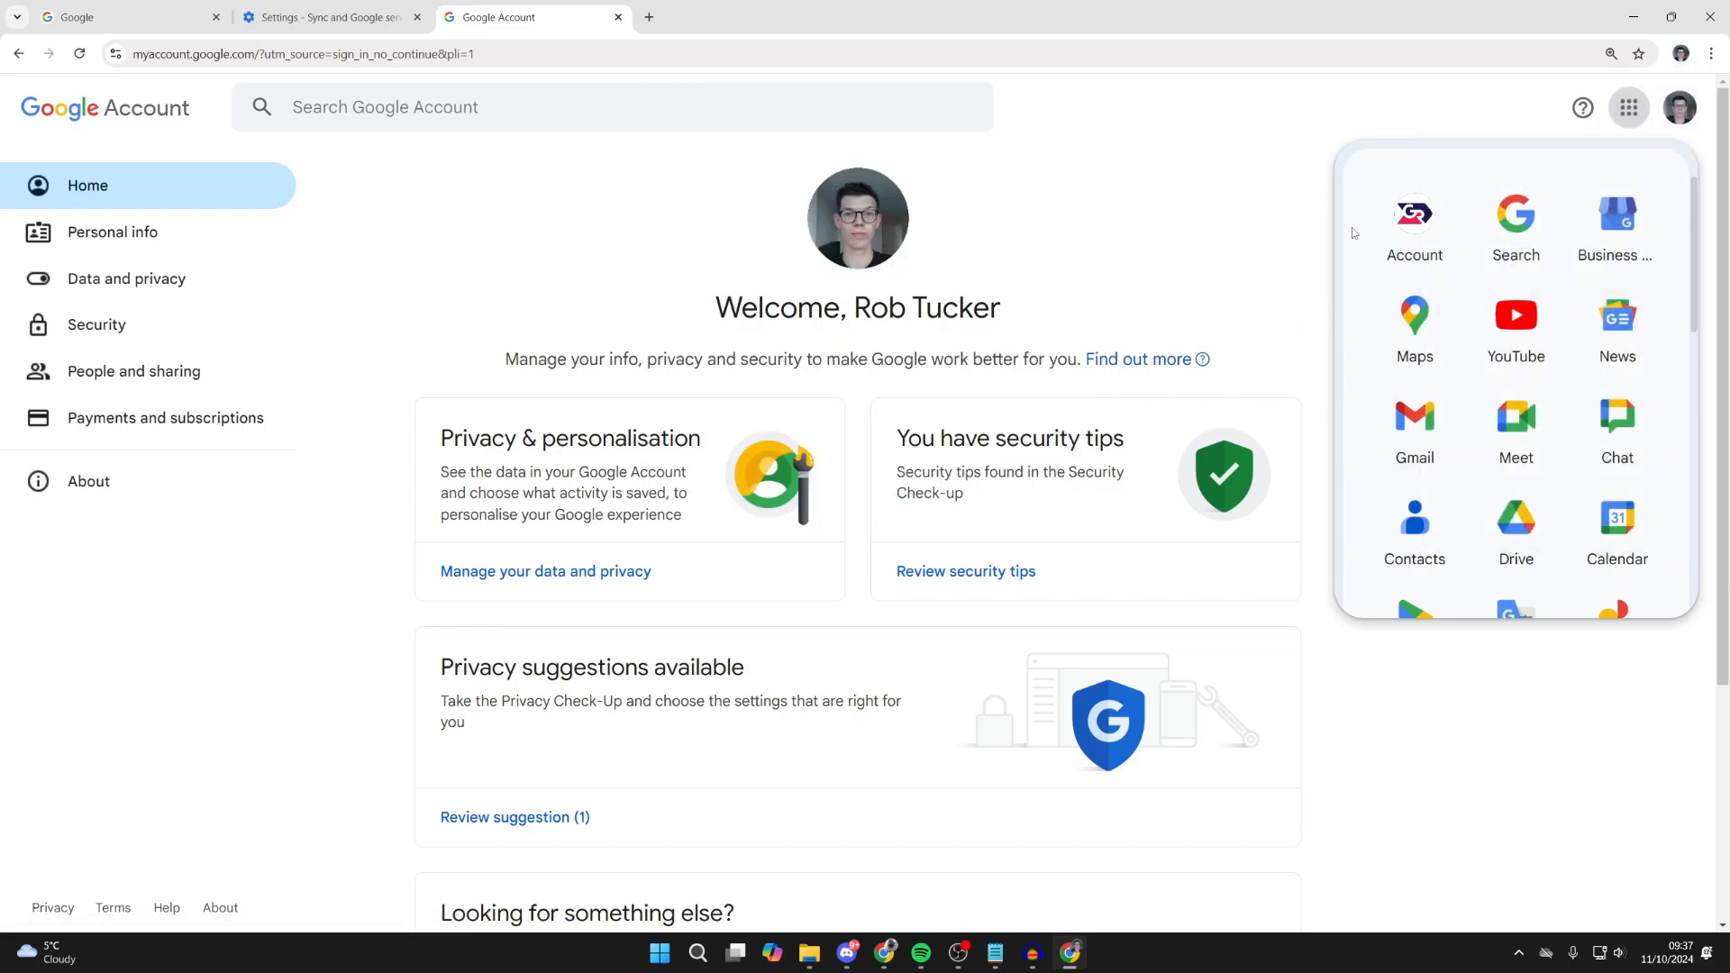